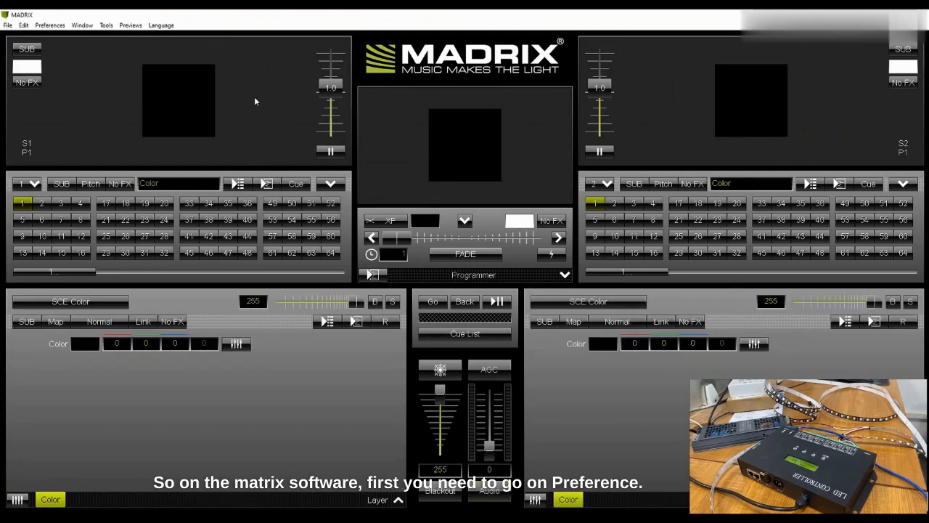
Step: Open the Device Manager from the Preferences menu
{"action": "left_click", "coordinate": [49, 25]}
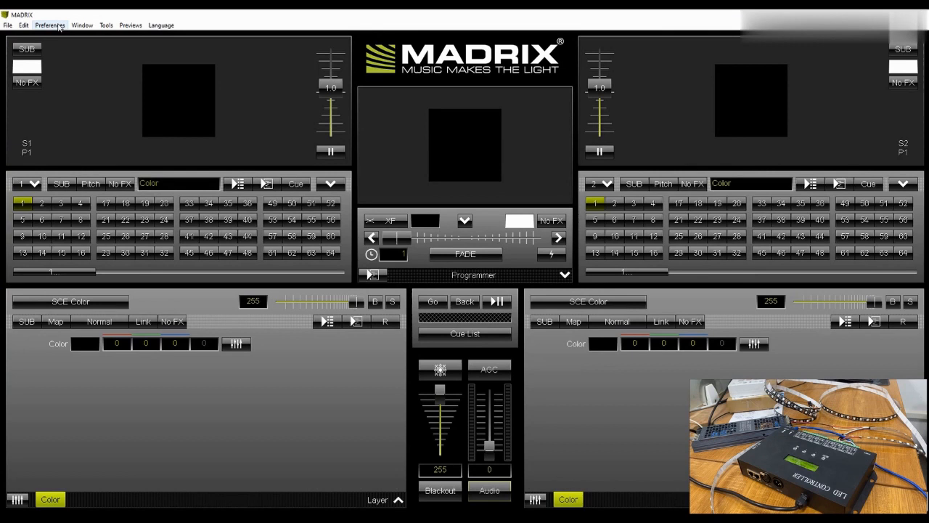
{"action": "left_click", "coordinate": [49, 25]}
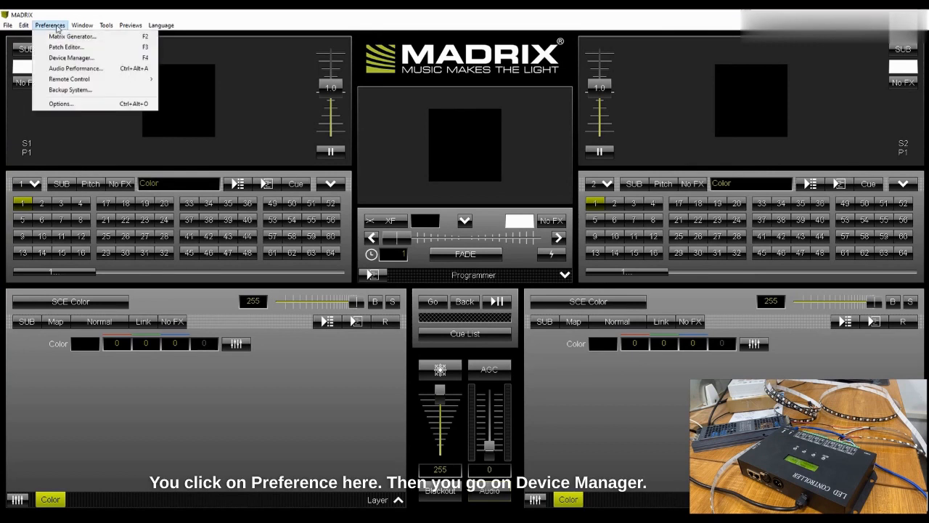
{"action": "mouse_move", "coordinate": [71, 57]}
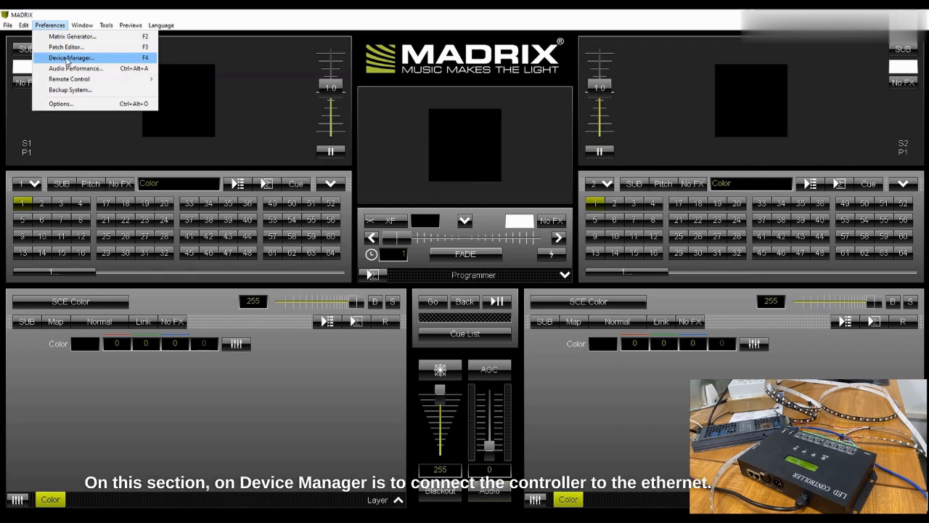
{"action": "left_click", "coordinate": [69, 57]}
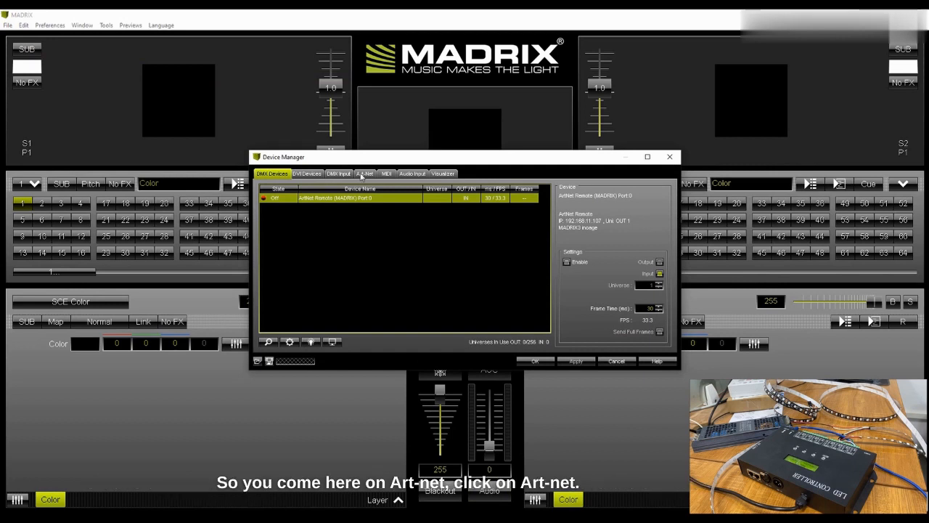
Step: Enable Art-Net and search the network, finding the two H807SA controllers
{"action": "left_click", "coordinate": [364, 173]}
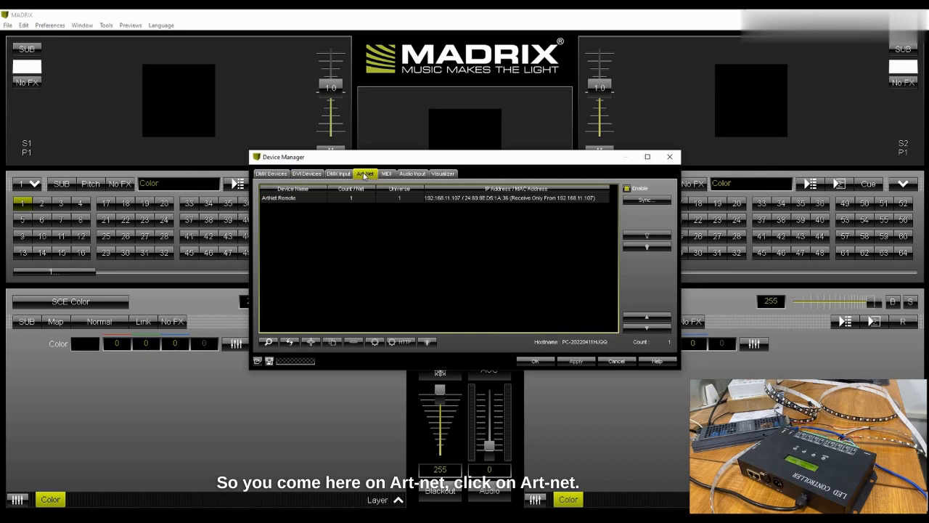
{"action": "mouse_move", "coordinate": [658, 306]}
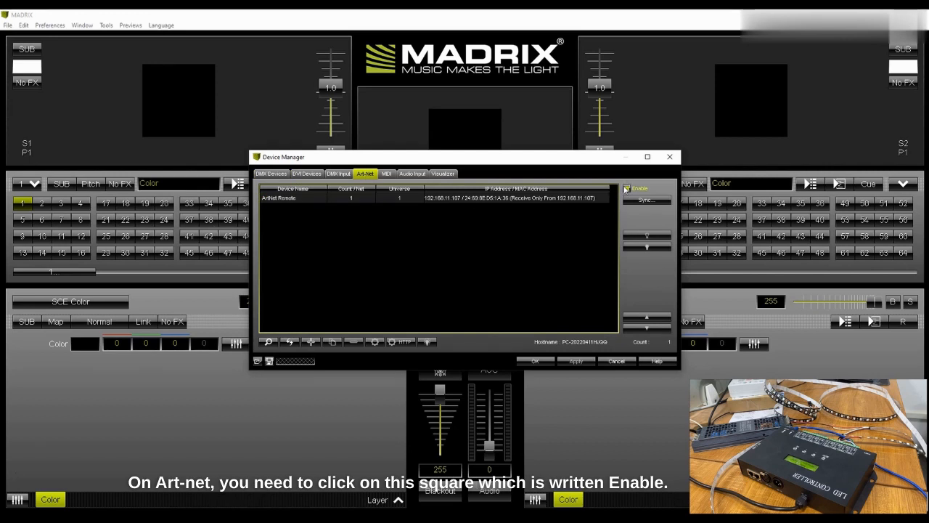
{"action": "mouse_move", "coordinate": [629, 190]}
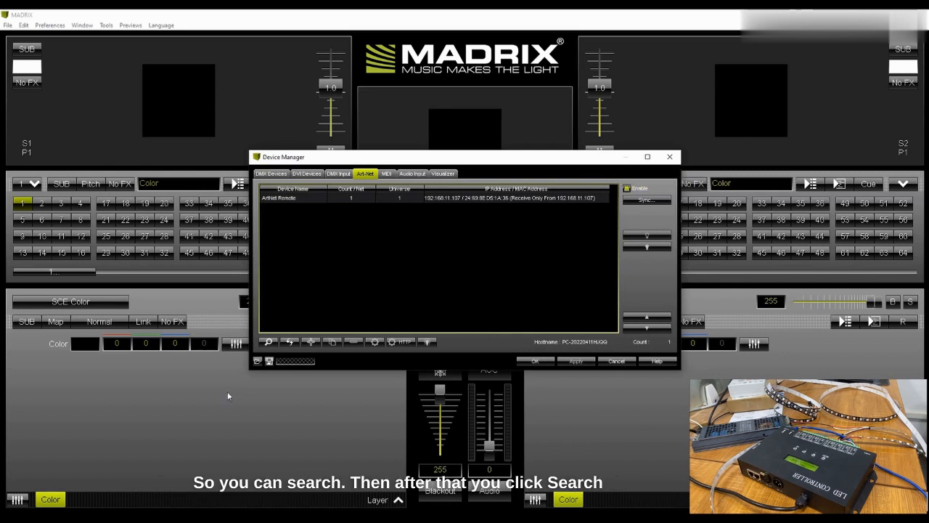
{"action": "left_click", "coordinate": [268, 342]}
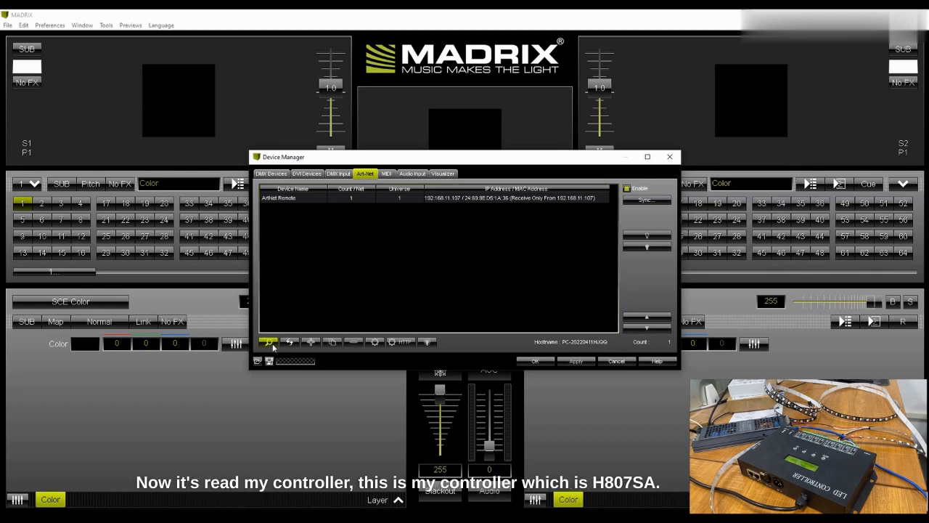
{"action": "left_click", "coordinate": [268, 342]}
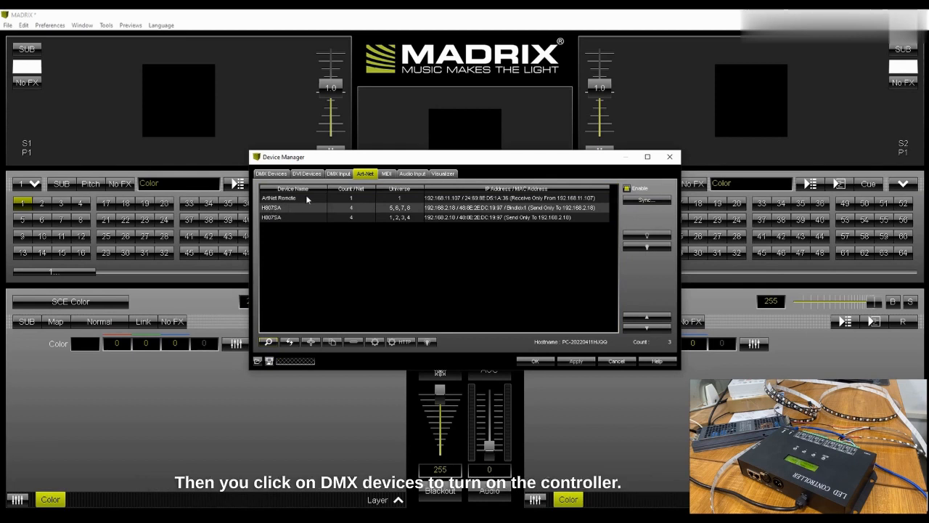
Step: Switch all DMX device ports on, including H807SA outputs, and confirm with OK
{"action": "left_click", "coordinate": [271, 173]}
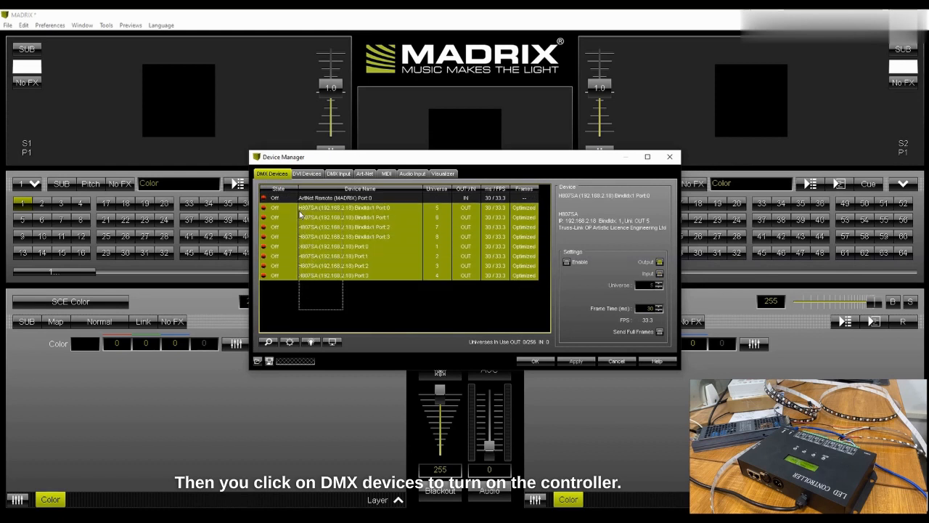
{"action": "left_click", "coordinate": [274, 197]}
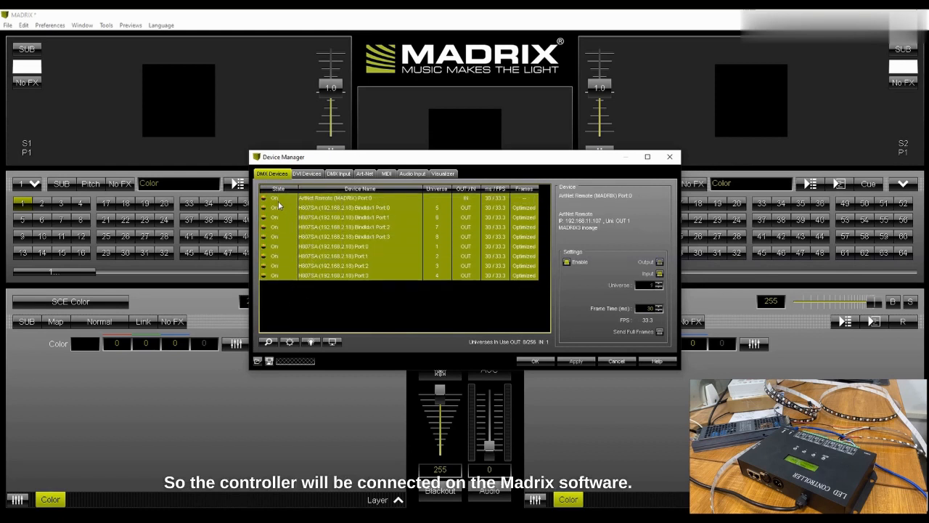
{"action": "mouse_move", "coordinate": [384, 197]}
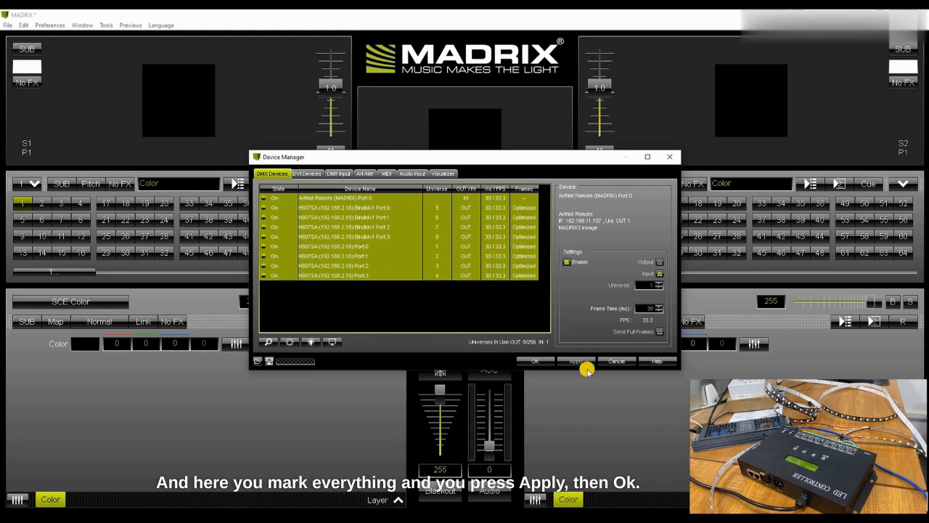
{"action": "left_click", "coordinate": [536, 361]}
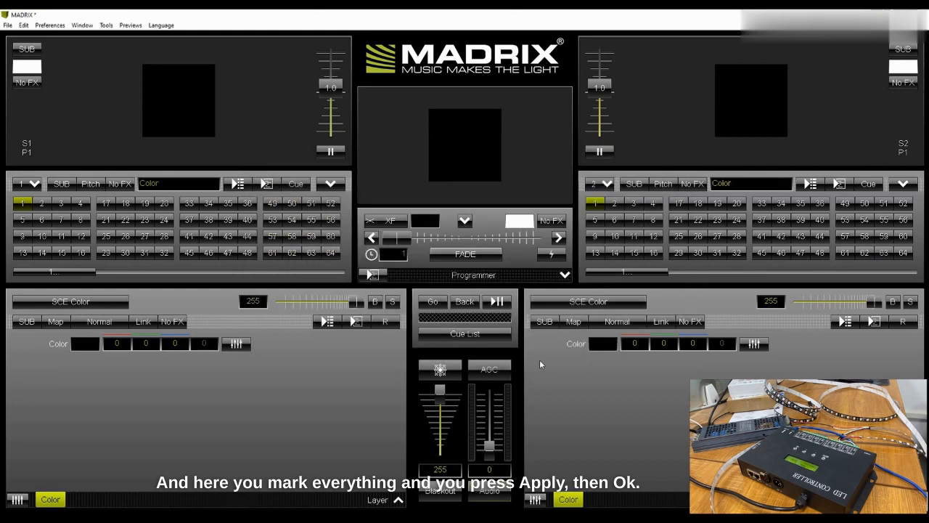
{"action": "mouse_move", "coordinate": [186, 146]}
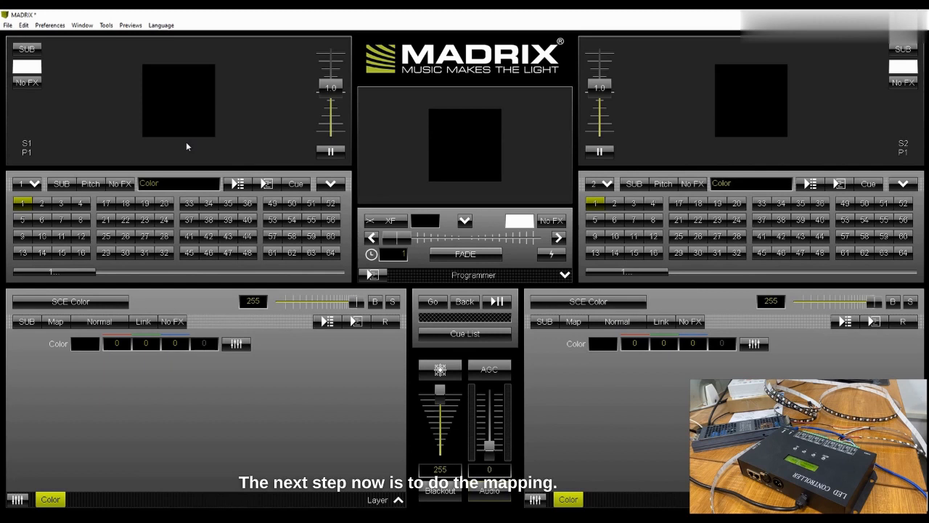
{"action": "mouse_move", "coordinate": [82, 25]}
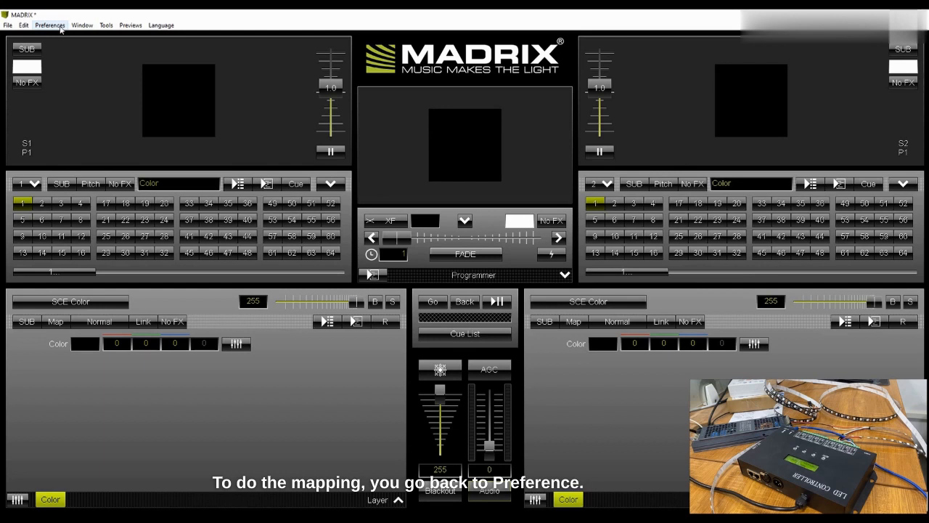
Step: Open the Matrix Generator from the Preferences menu
{"action": "left_click", "coordinate": [50, 25]}
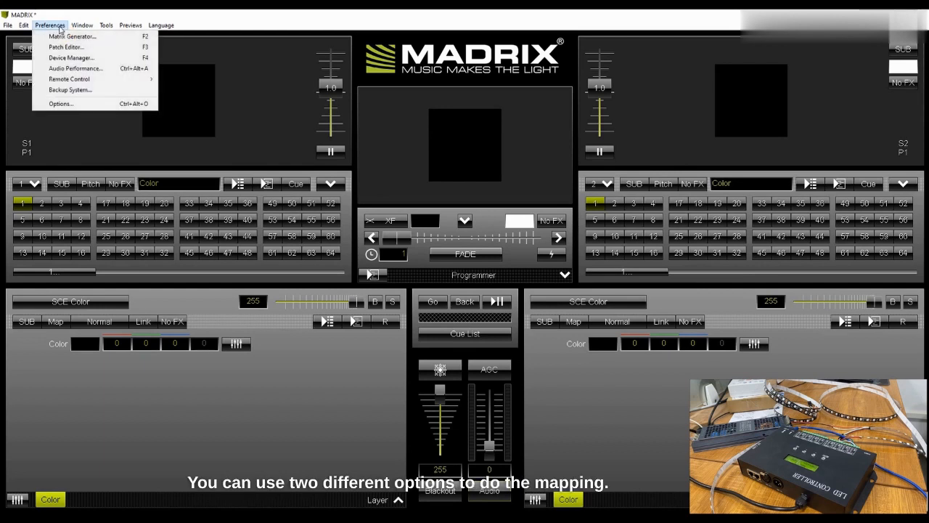
{"action": "mouse_move", "coordinate": [70, 36]}
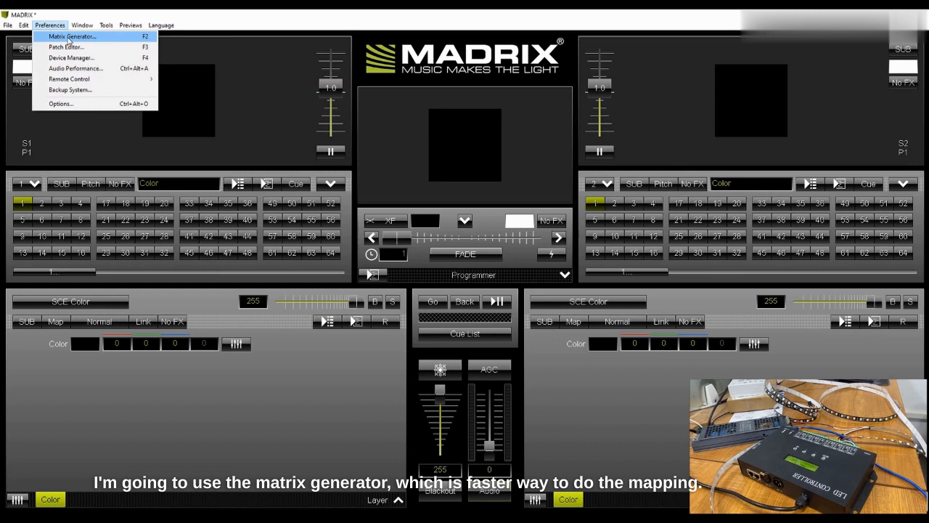
{"action": "left_click", "coordinate": [130, 25]}
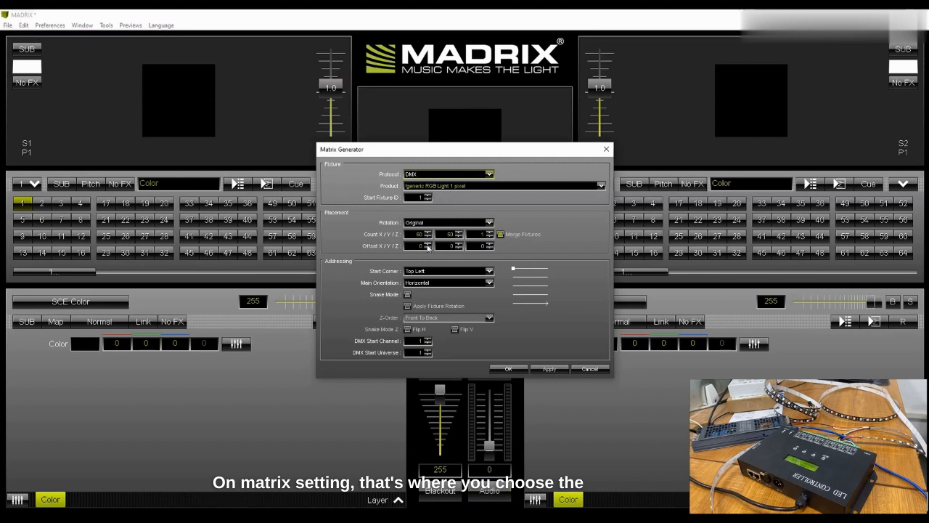
{"action": "mouse_move", "coordinate": [427, 247]}
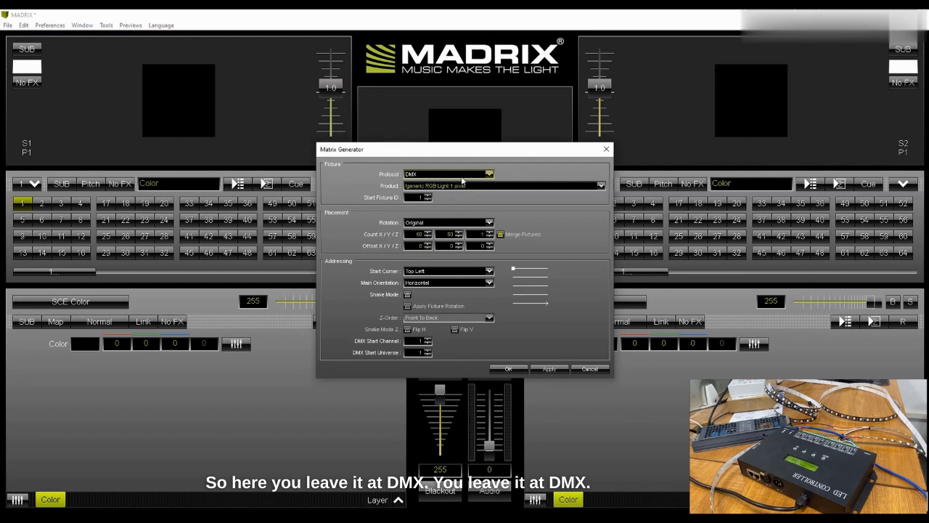
{"action": "mouse_move", "coordinate": [490, 177]}
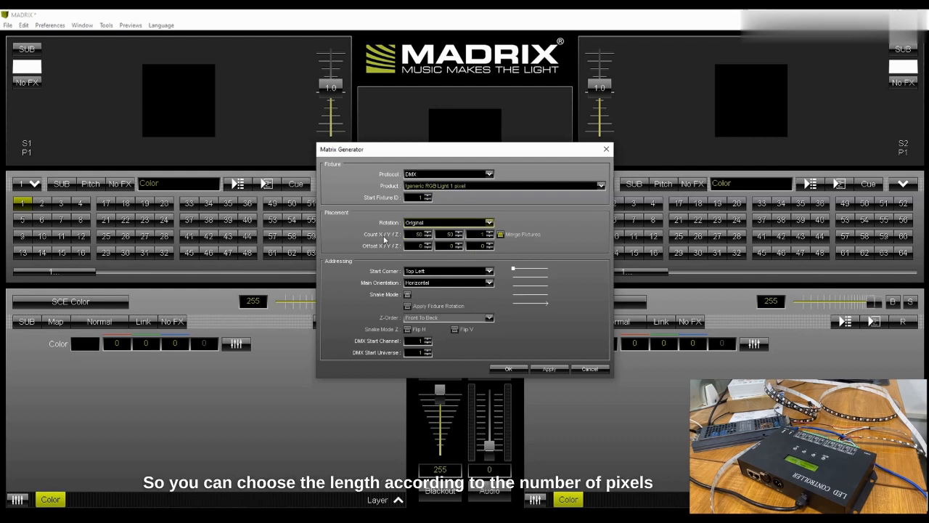
{"action": "mouse_move", "coordinate": [418, 234]}
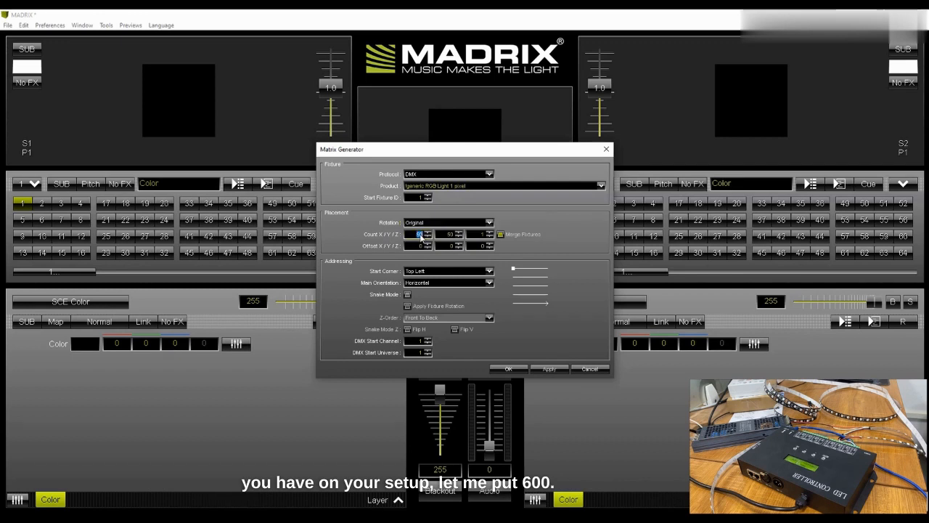
Step: Enter a count of 600, then apply and confirm the generated matrix
{"action": "type", "text": "600"}
{"action": "left_click", "coordinate": [450, 235]}
{"action": "type", "text": "5"}
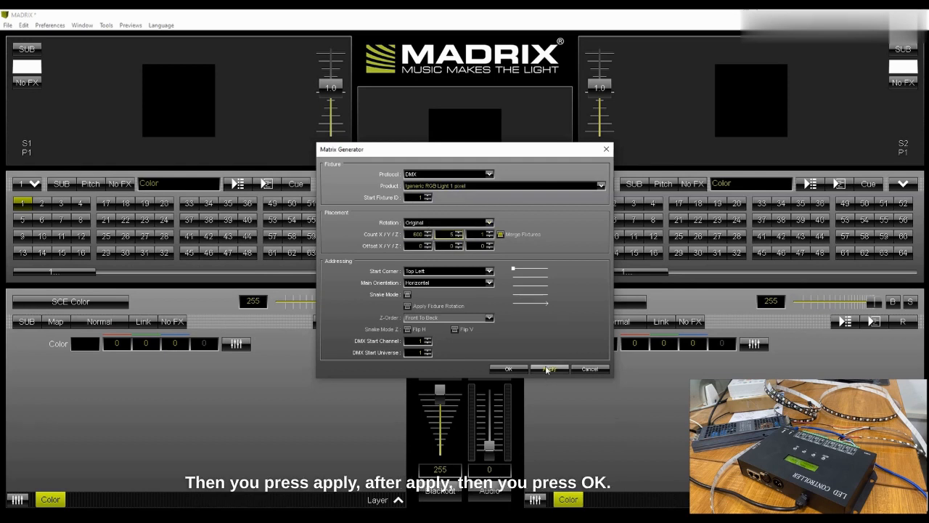
{"action": "left_click", "coordinate": [549, 369]}
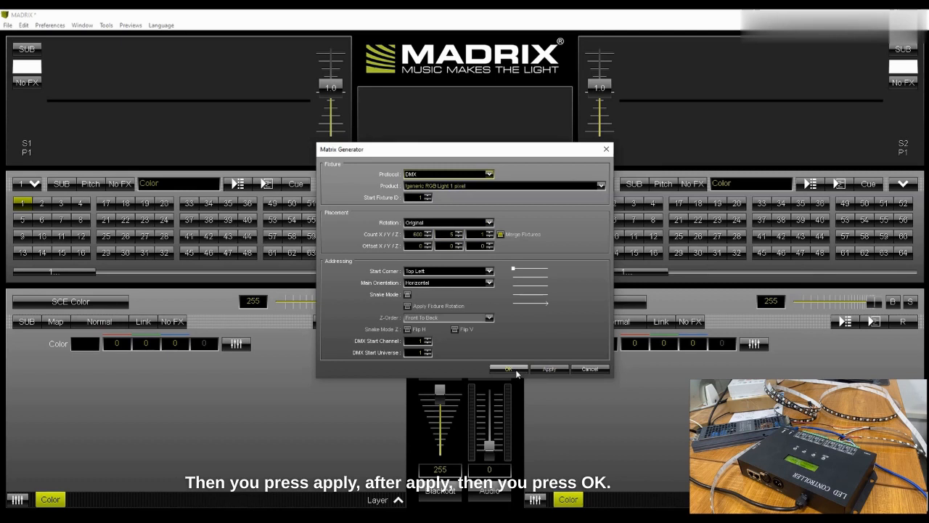
{"action": "left_click", "coordinate": [508, 369]}
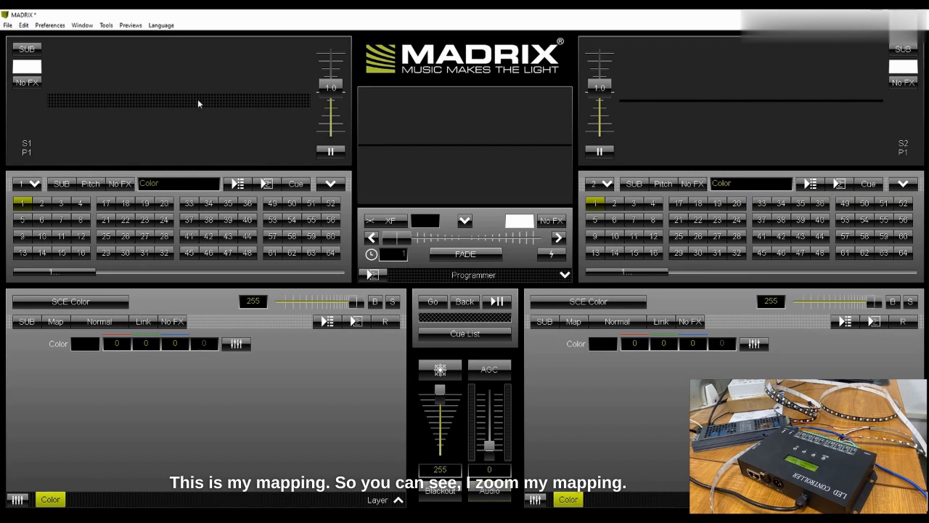
{"action": "mouse_move", "coordinate": [83, 127]}
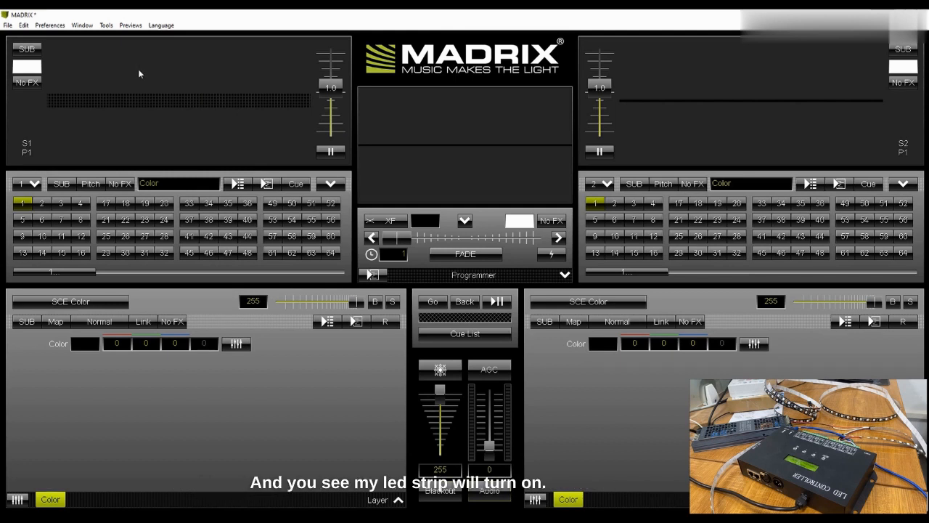
{"action": "mouse_move", "coordinate": [116, 136]}
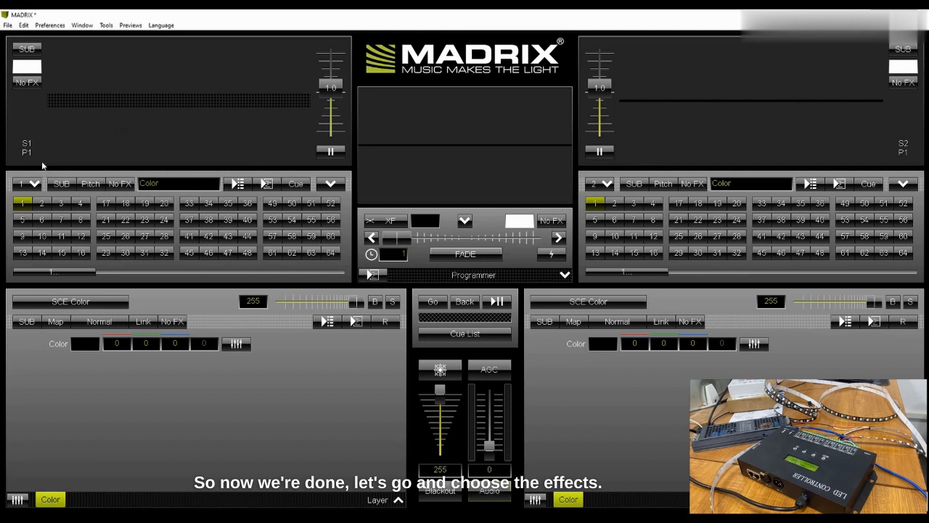
{"action": "mouse_move", "coordinate": [151, 117]}
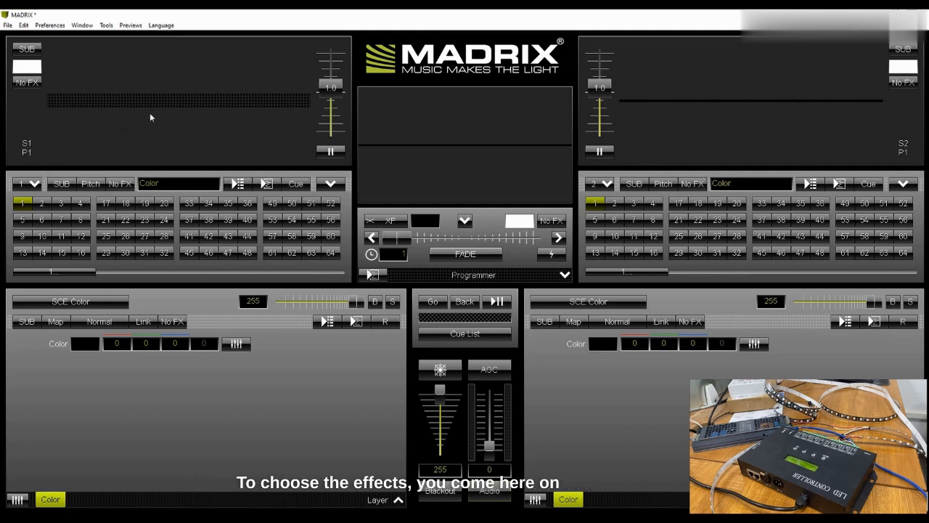
Step: Load the SCE Color Change effect on the left deck
{"action": "left_click", "coordinate": [71, 301]}
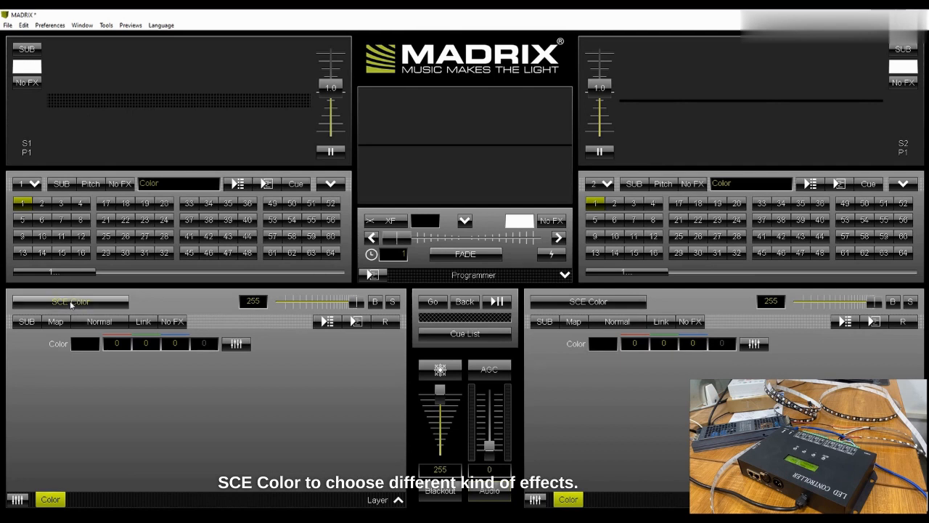
{"action": "mouse_move", "coordinate": [70, 302]}
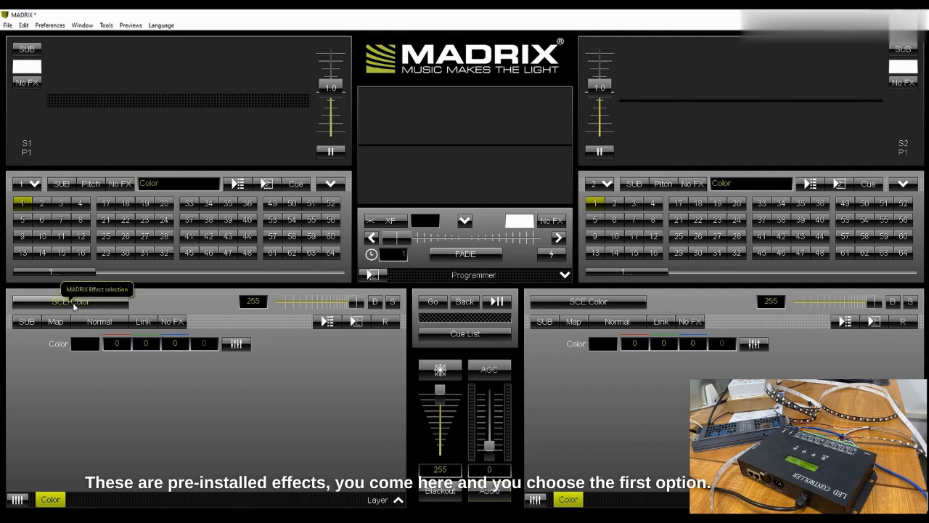
{"action": "mouse_move", "coordinate": [77, 304]}
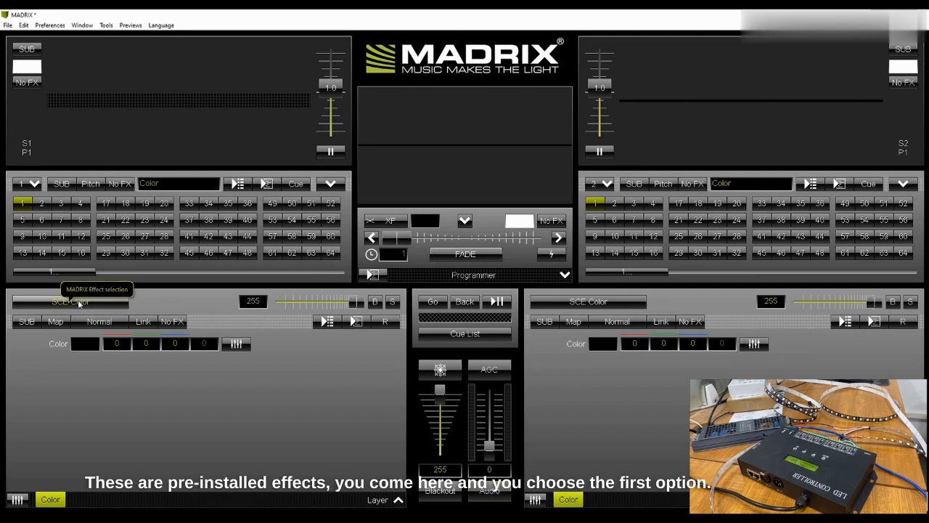
{"action": "left_click", "coordinate": [69, 300]}
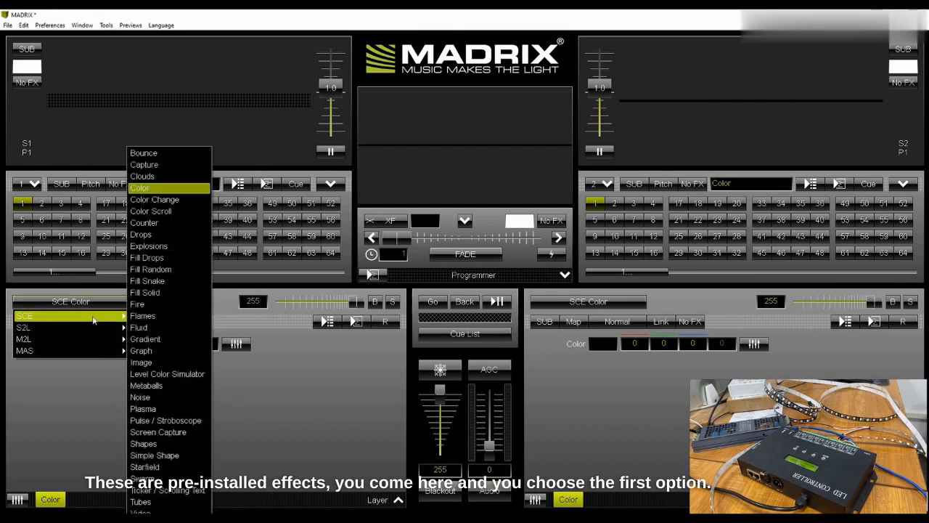
{"action": "left_click", "coordinate": [141, 188]}
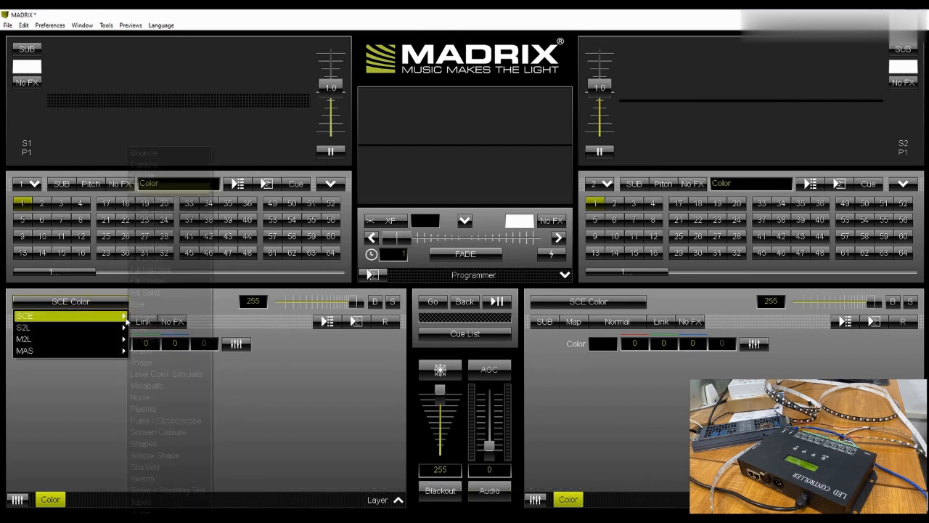
{"action": "left_click", "coordinate": [177, 183]}
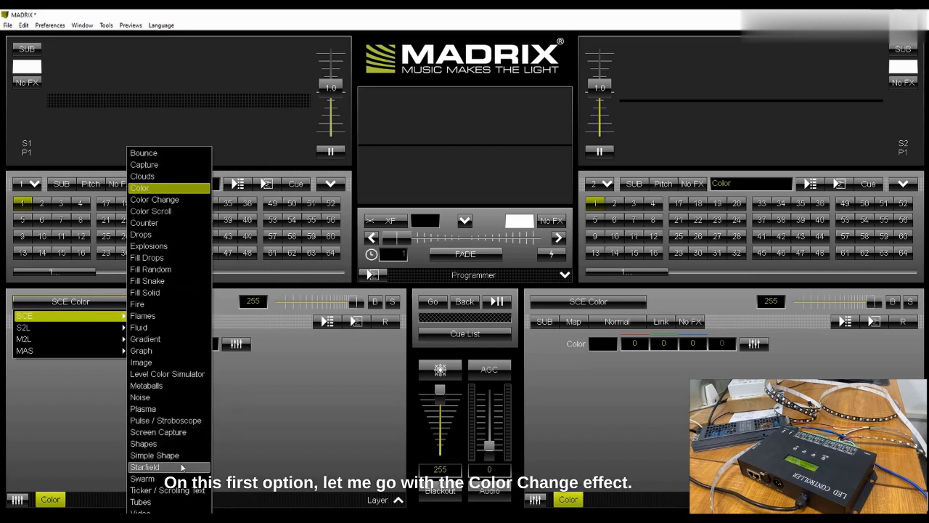
{"action": "mouse_move", "coordinate": [155, 199]}
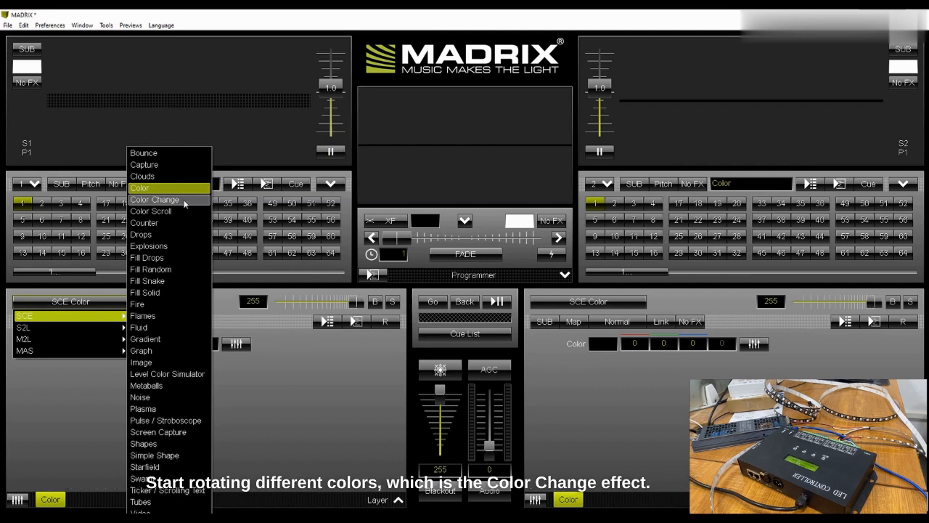
{"action": "left_click", "coordinate": [154, 199]}
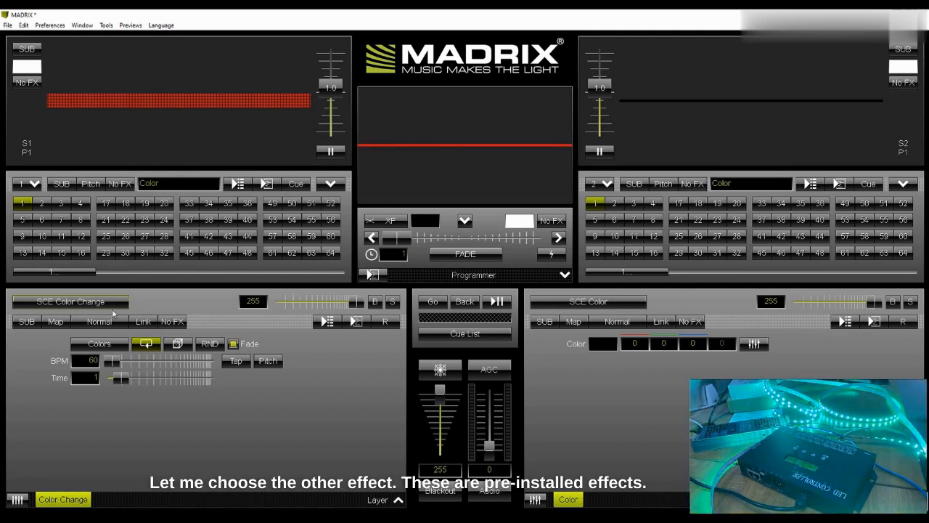
Step: Select the Wave / Radial effect and set its Length to about 199
{"action": "left_click", "coordinate": [71, 300]}
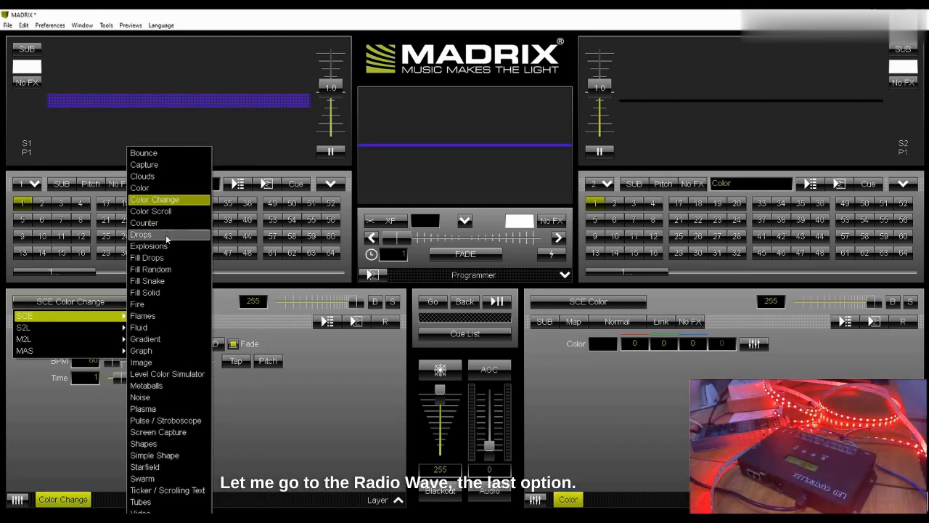
{"action": "mouse_move", "coordinate": [139, 328]}
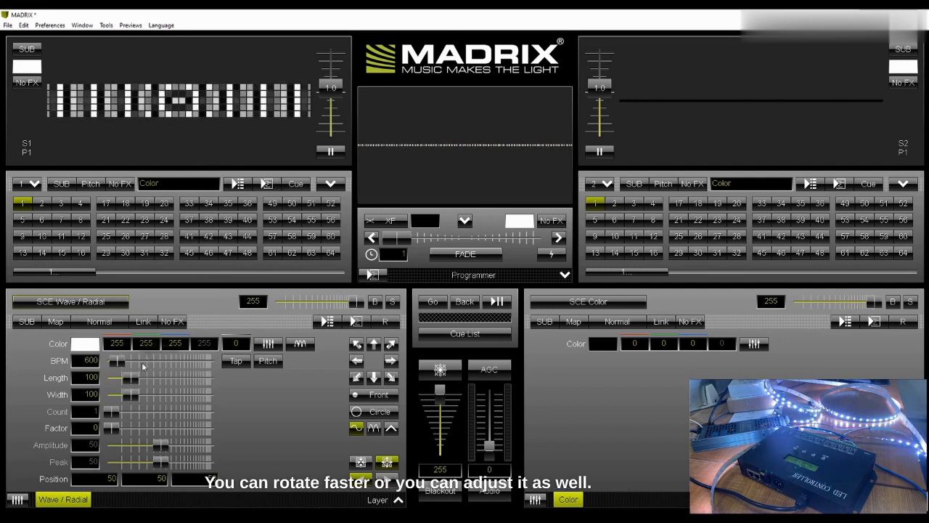
{"action": "left_click_drag", "start_coordinate": [129, 377], "coordinate": [152, 377]}
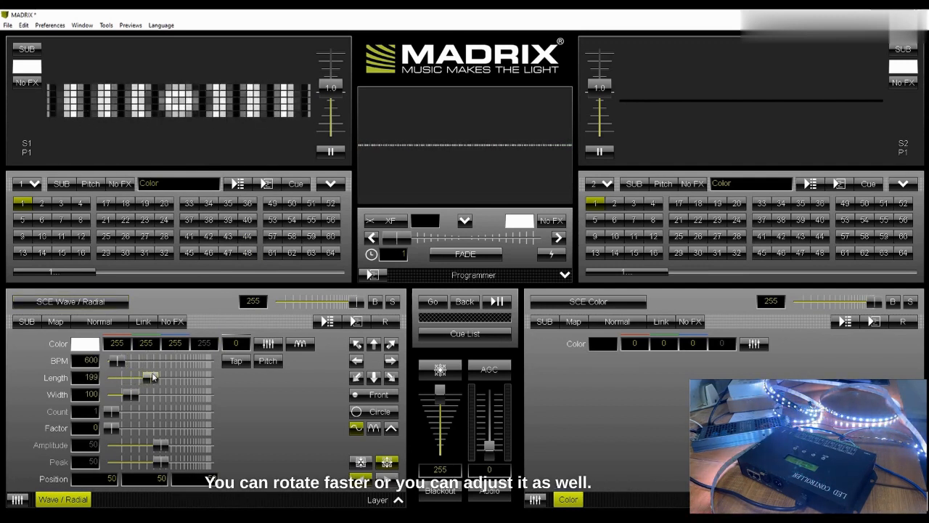